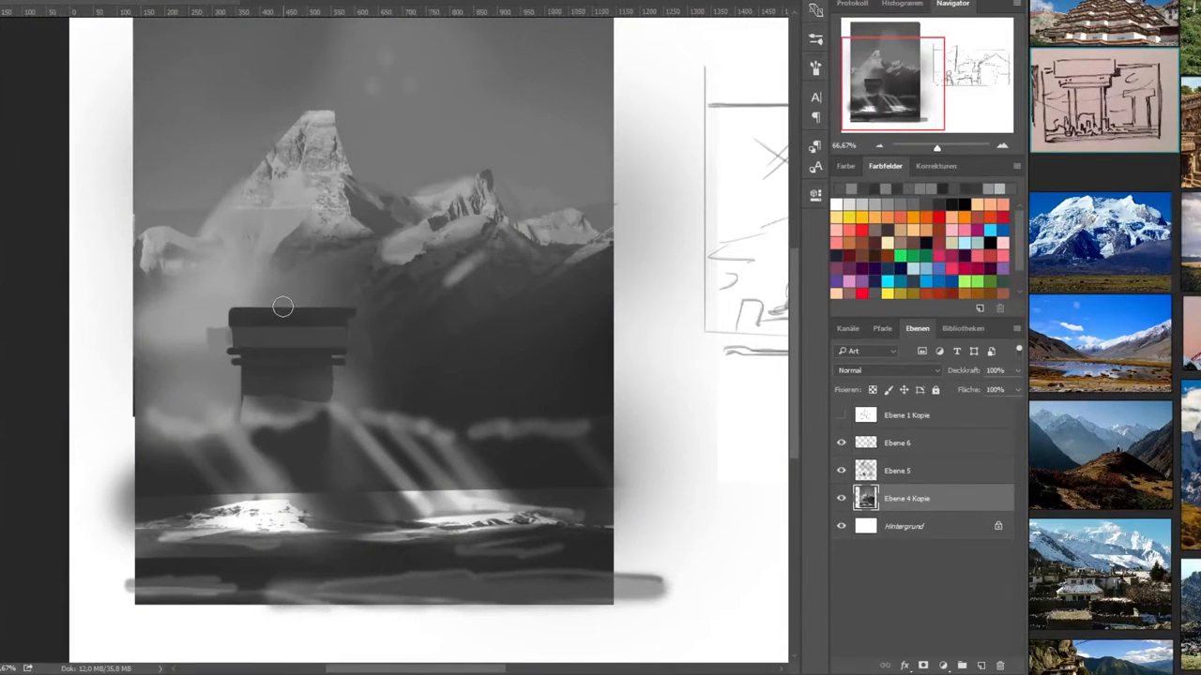
- Brush billowing clouds and light shafts over the greyscale mountains and towers
drag(282, 307, 323, 405)
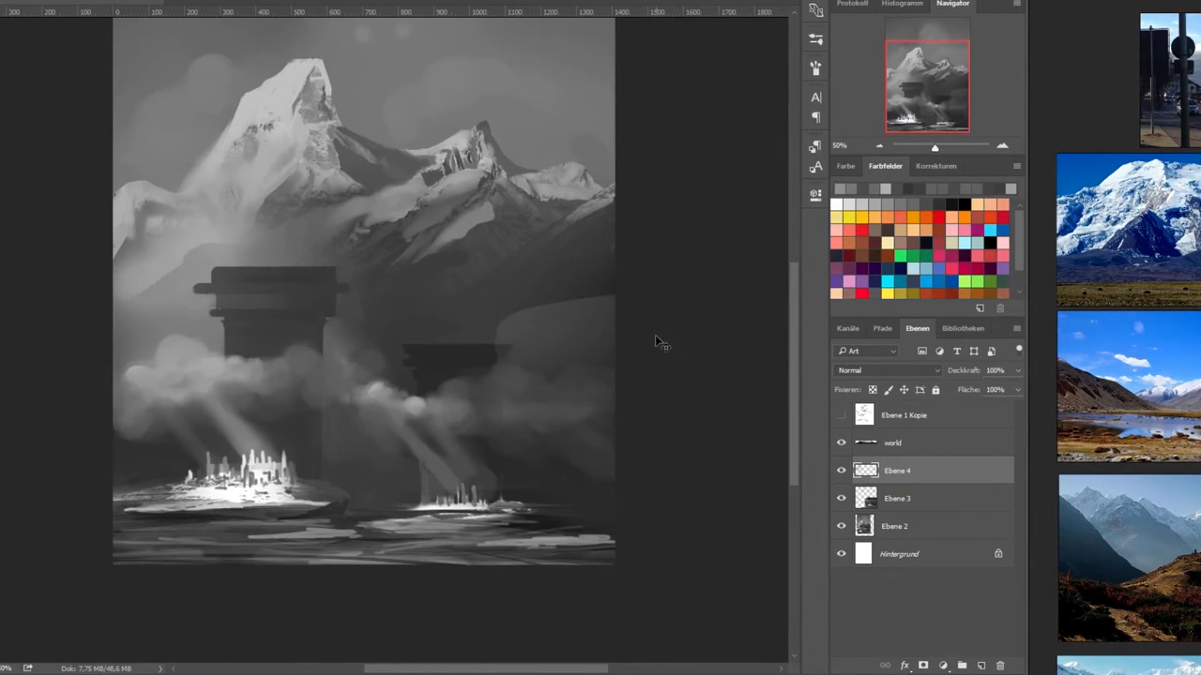
drag(347, 302, 525, 247)
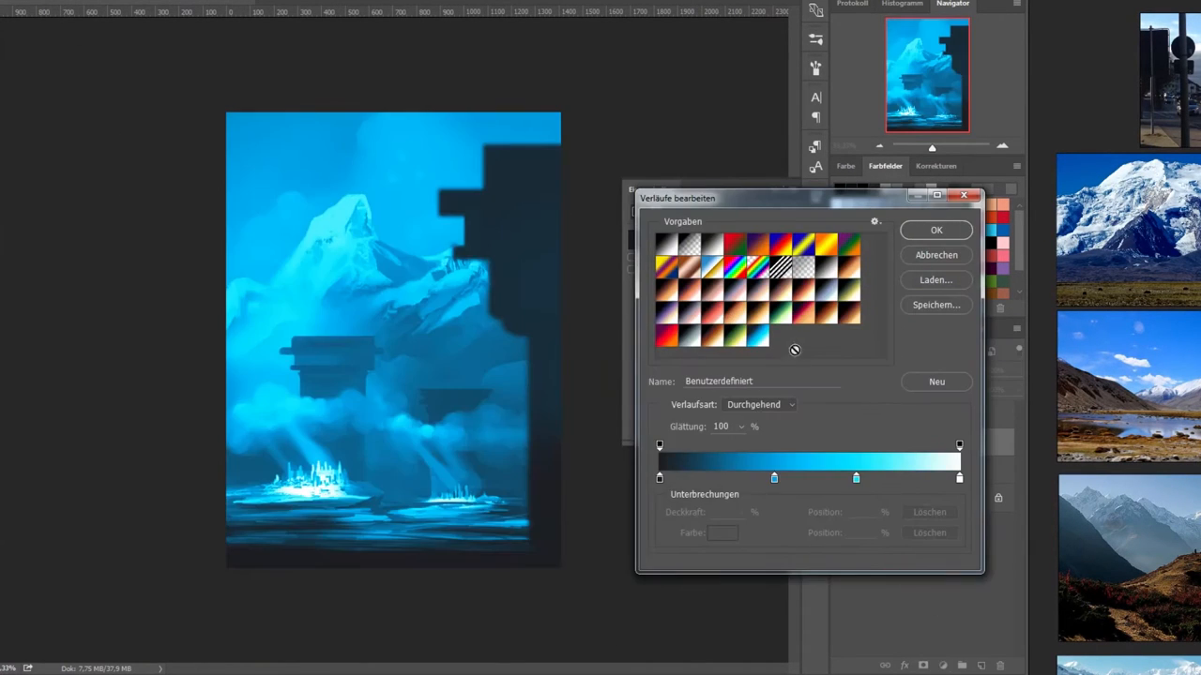
- Shift the Gradient Map's blue stops across the tones and confirm the Gradient Editor
drag(773, 478, 791, 479)
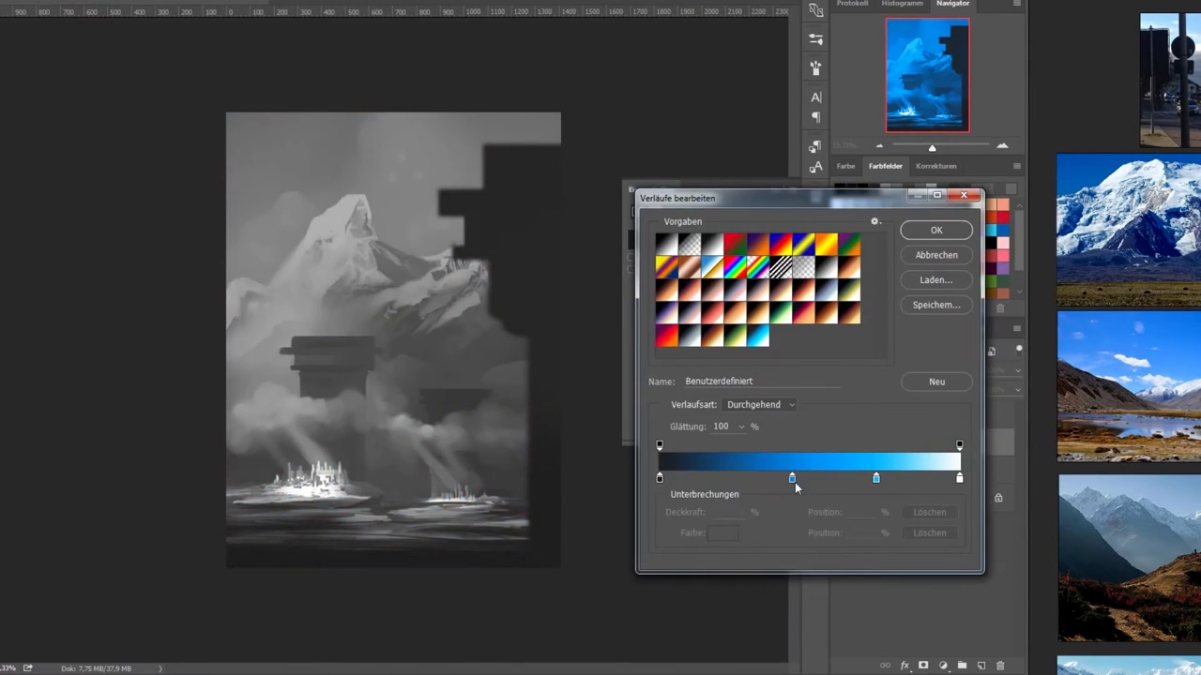
click(934, 229)
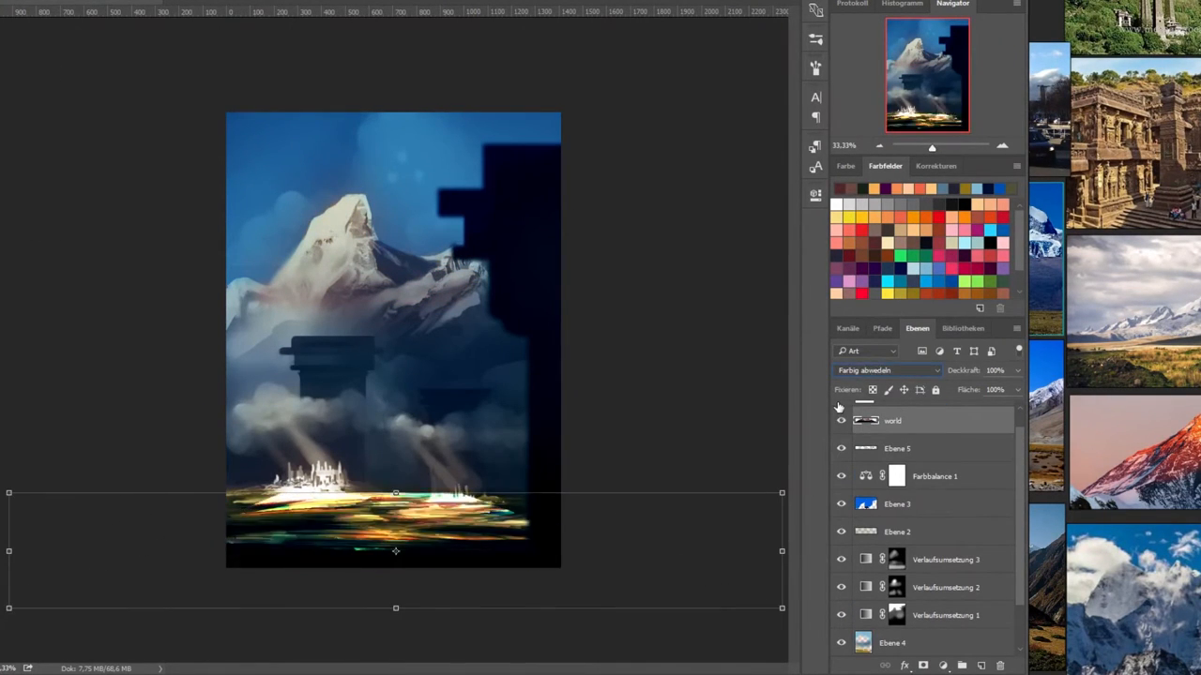
- Blend the warm colour layer into the ground and apply Hue/Saturation to the nearer tower
click(886, 370)
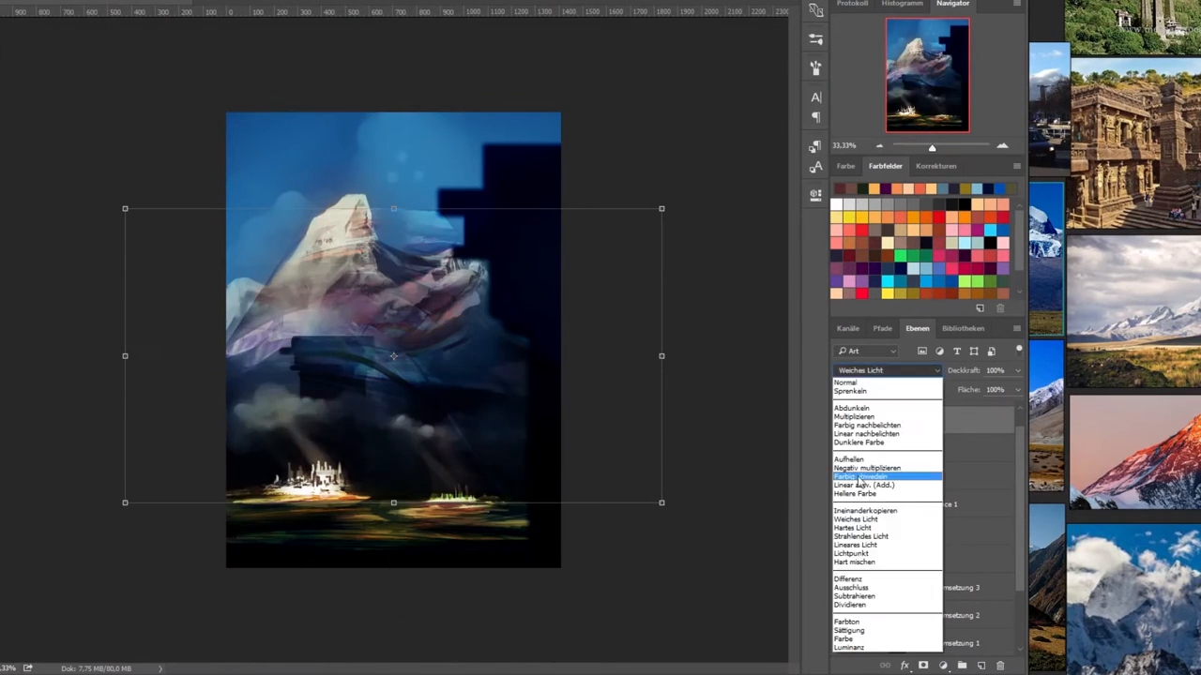
click(867, 476)
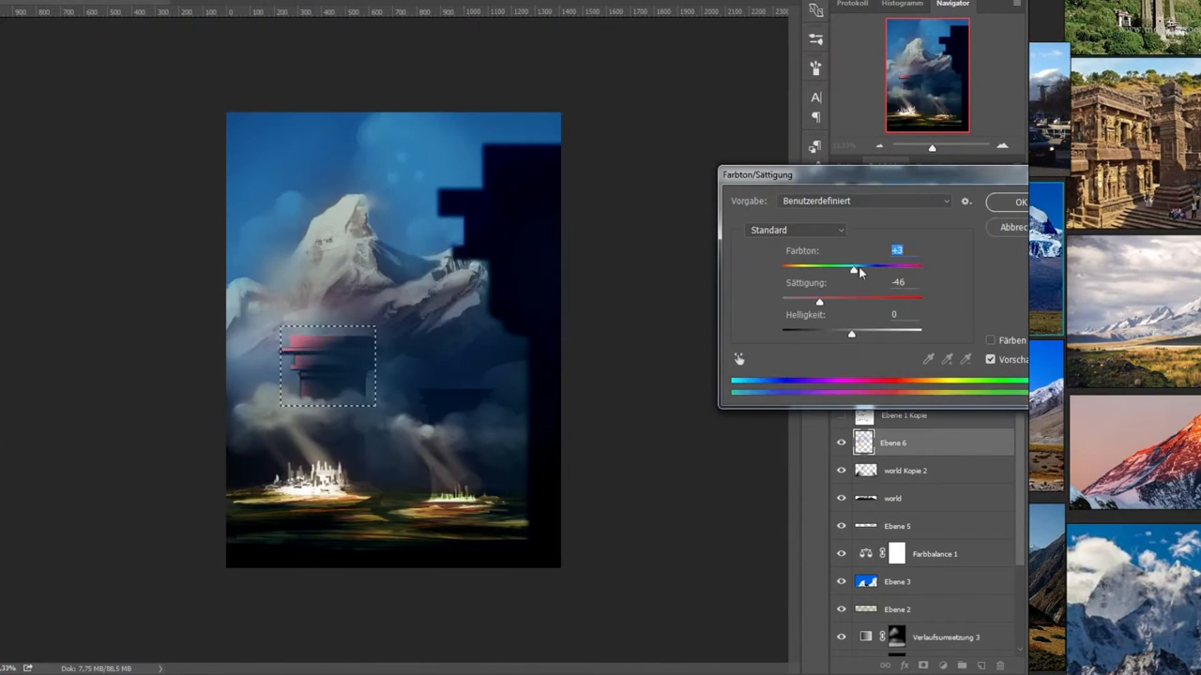
click(1021, 203)
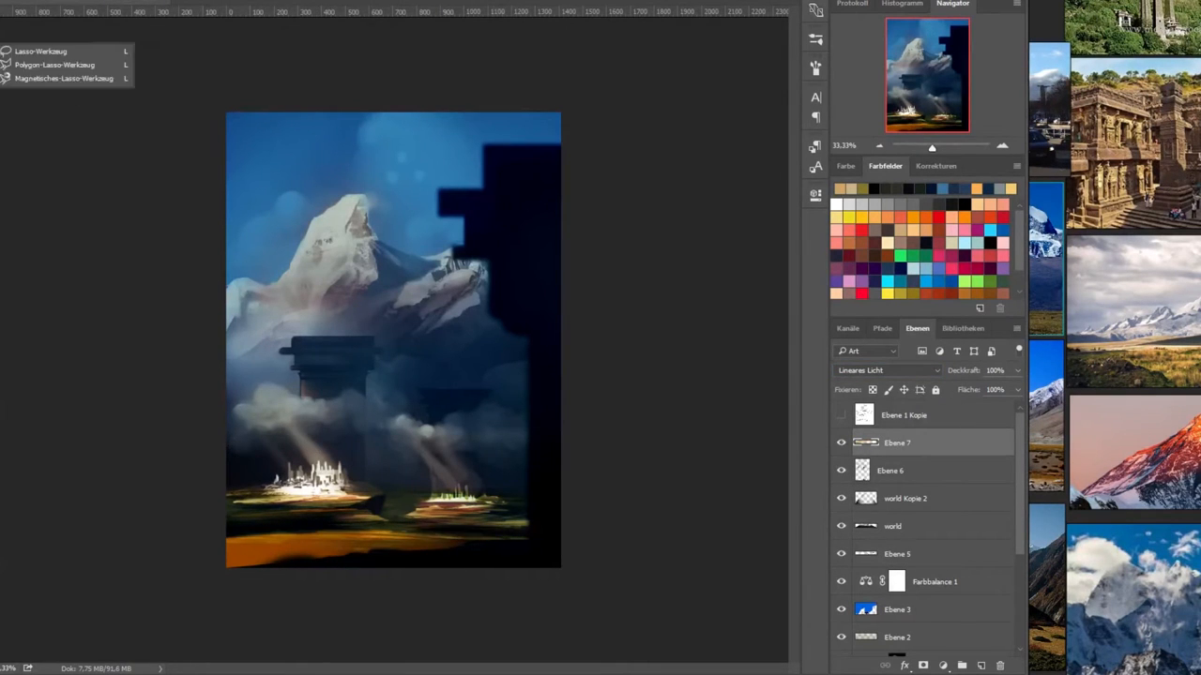
- Lasso the clouds and peak and paint golden soft-light highlights over them
click(885, 370)
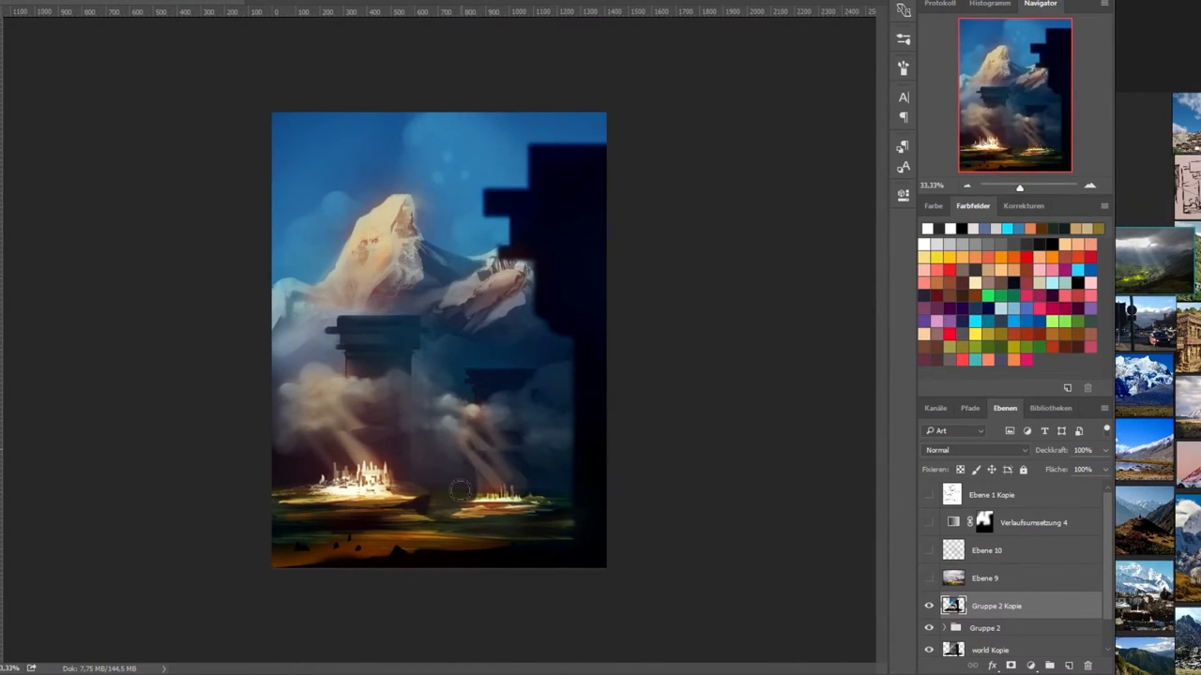
click(722, 533)
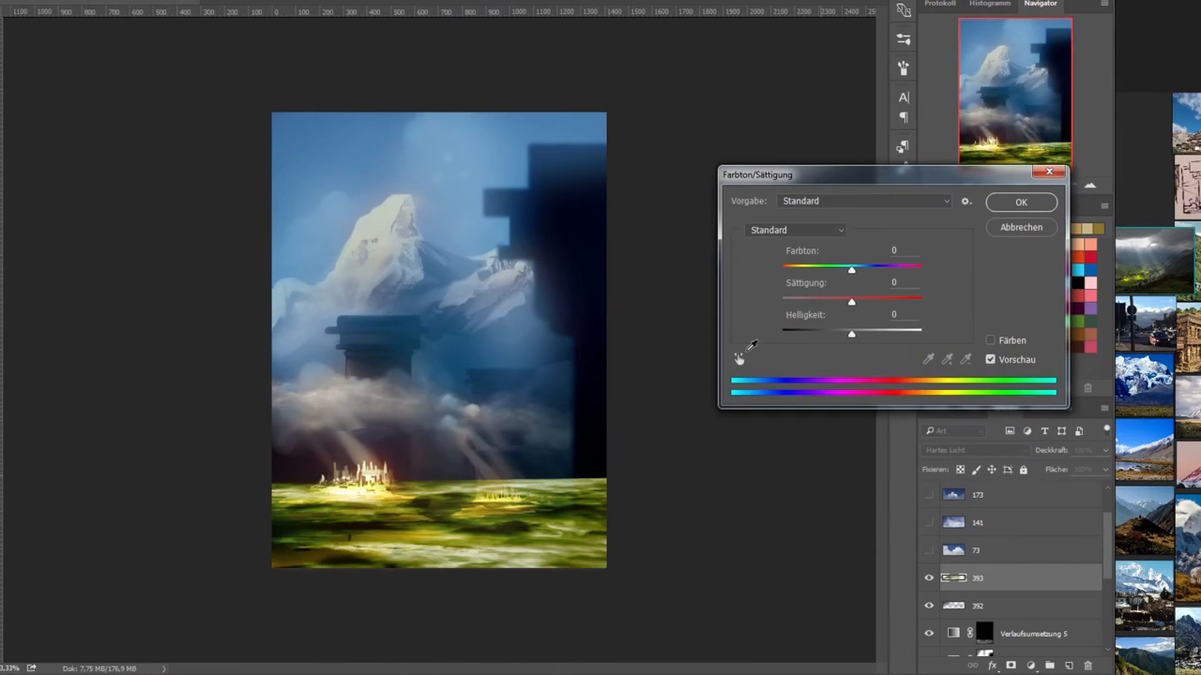
- Confirm the Hue/Saturation adjustment turning the foreground green under a brighter sky
click(1021, 202)
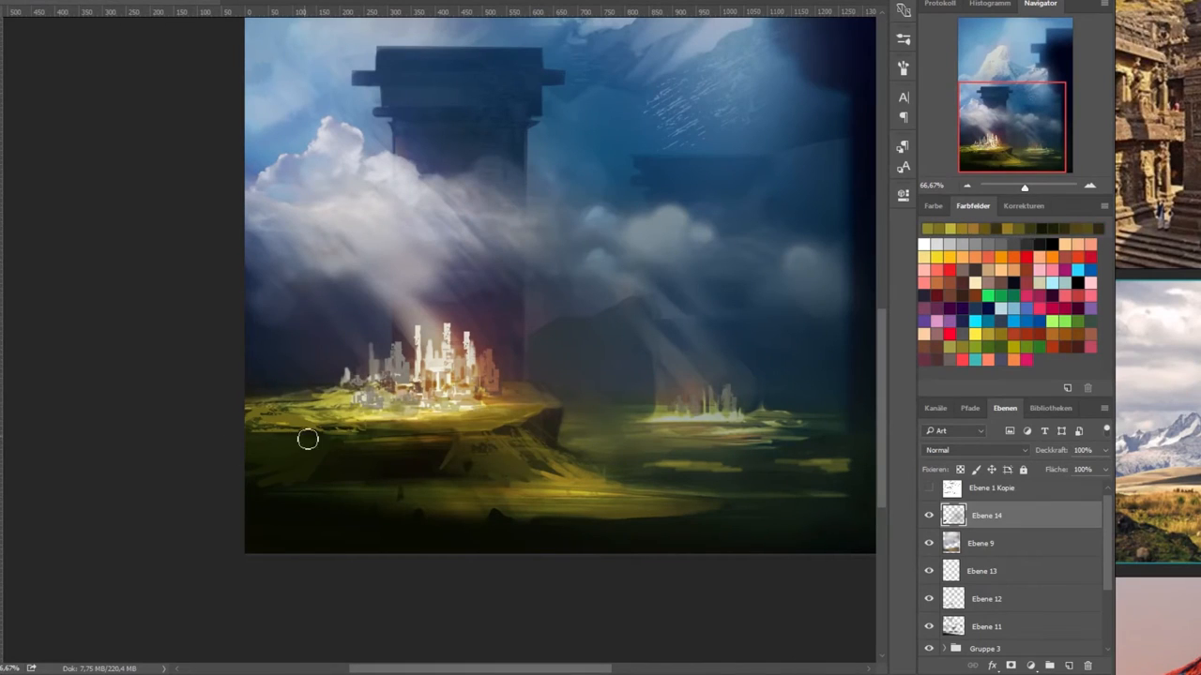
- Brush grassy detail on the ground and soft cloud light around the tall tower
drag(308, 439, 459, 472)
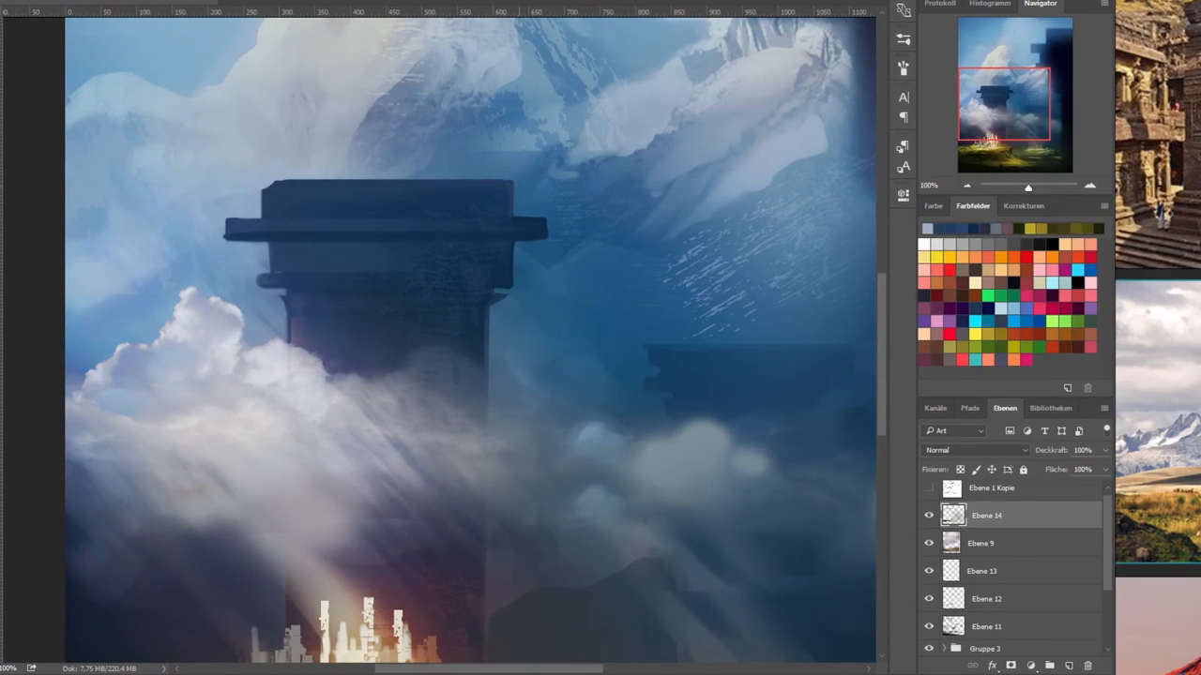
drag(270, 241, 514, 272)
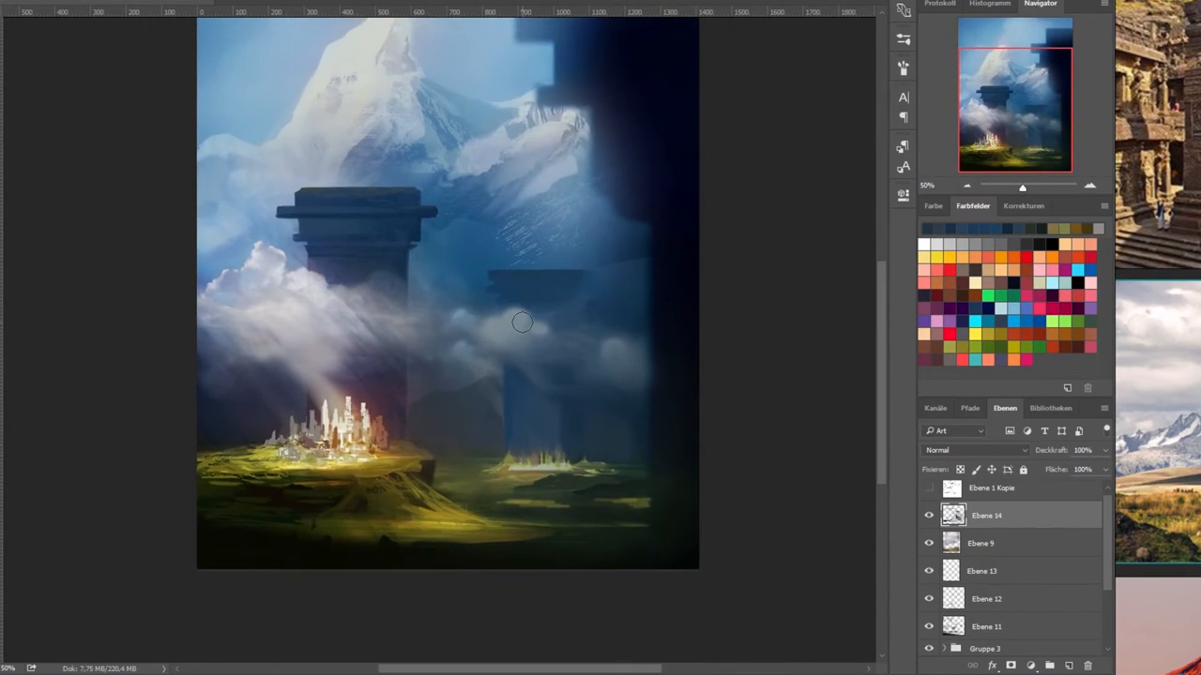
- Raise Cyan in the Greens of a Selective Color layer to cool the grassy plateau
drag(522, 322, 447, 529)
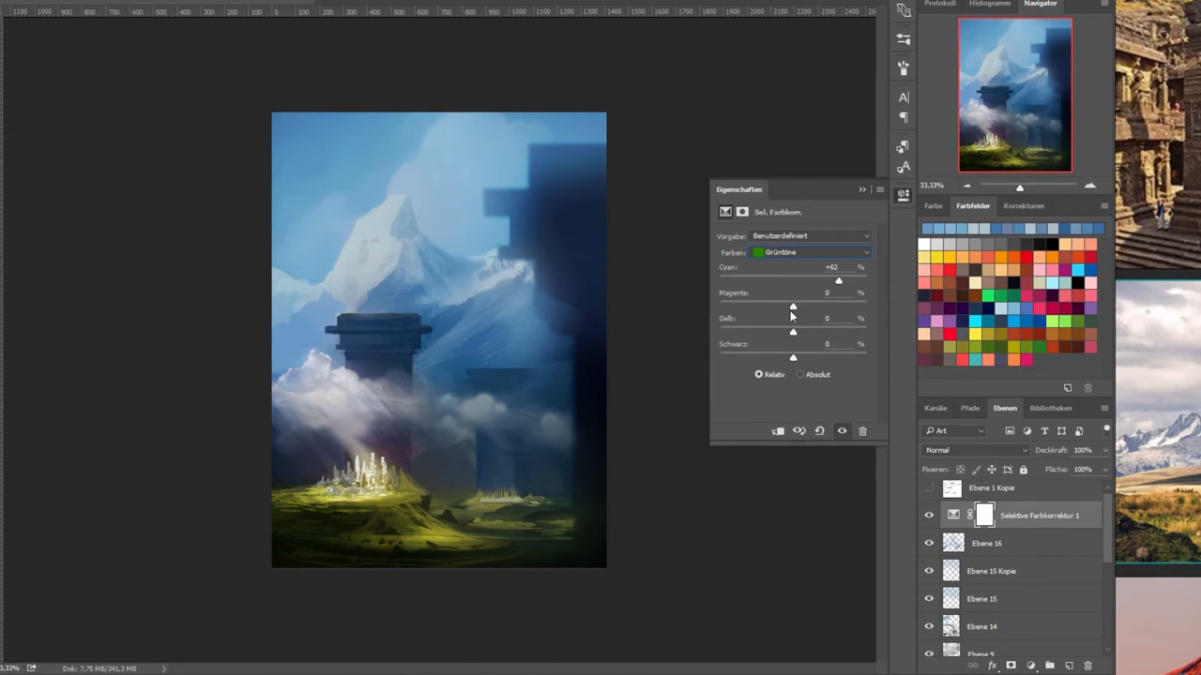
- Gather the painting layers into groups in the Layers panel under a merged top layer
click(811, 251)
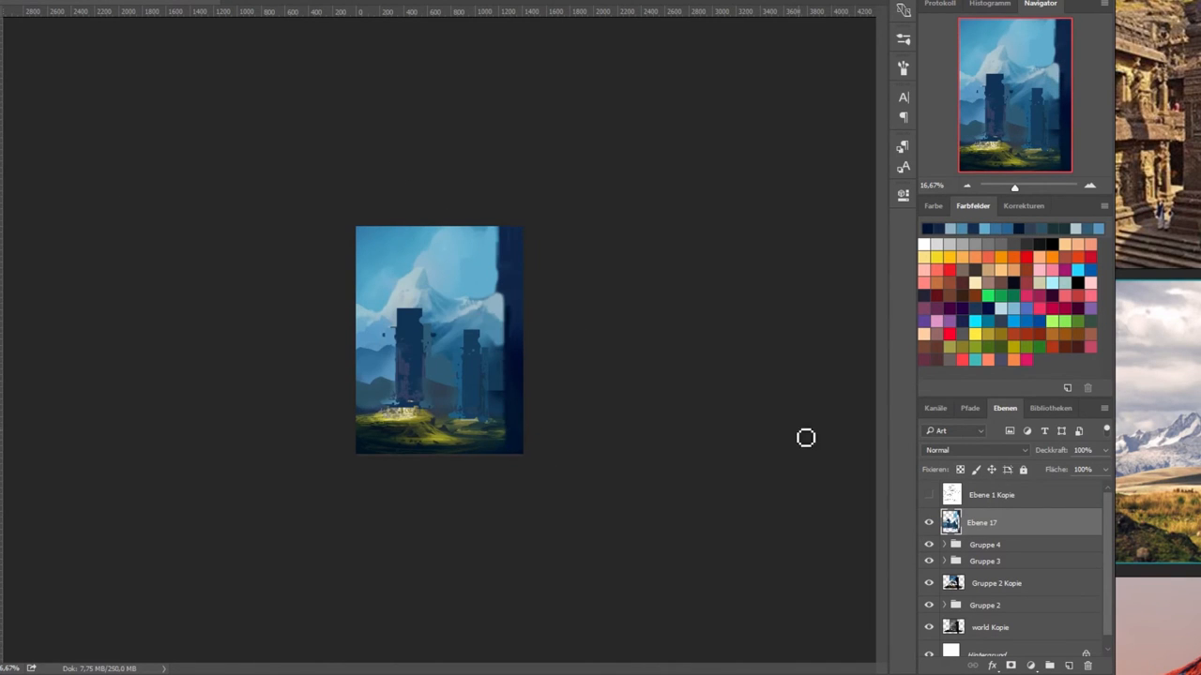
- Switch to the document holding the four colour thumbnail sketches
click(972, 450)
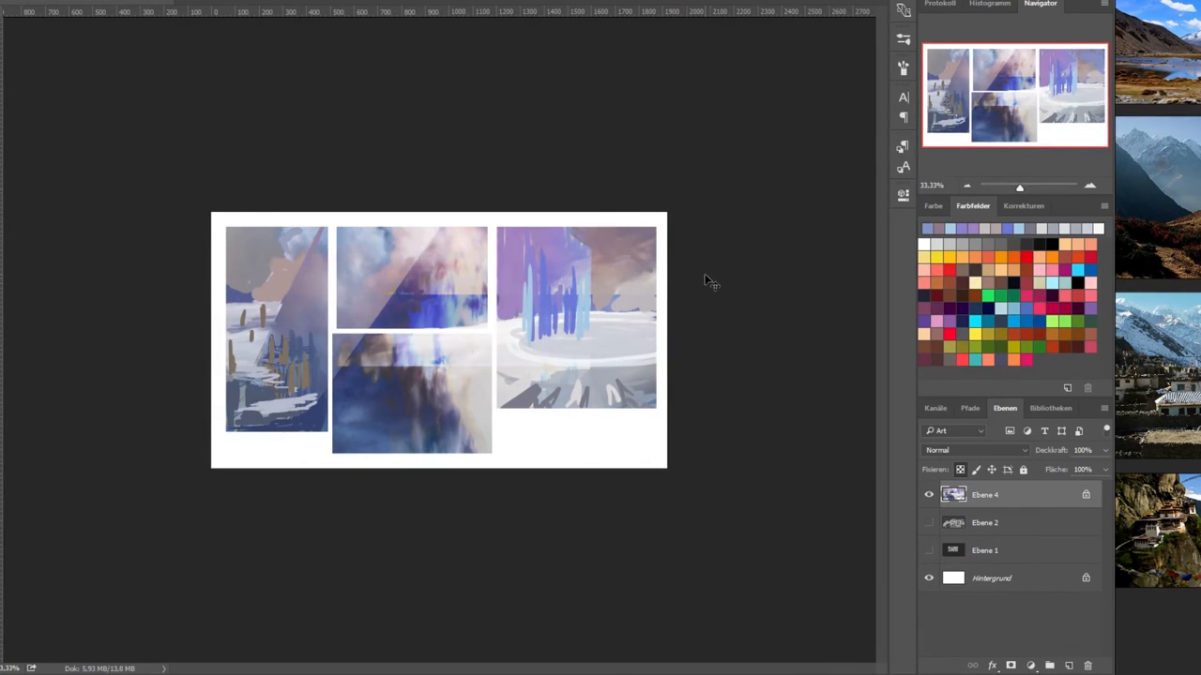
- Repaint the top-middle, right and bottom-middle thumbnails as a purple city, light streaks and stairs
click(469, 286)
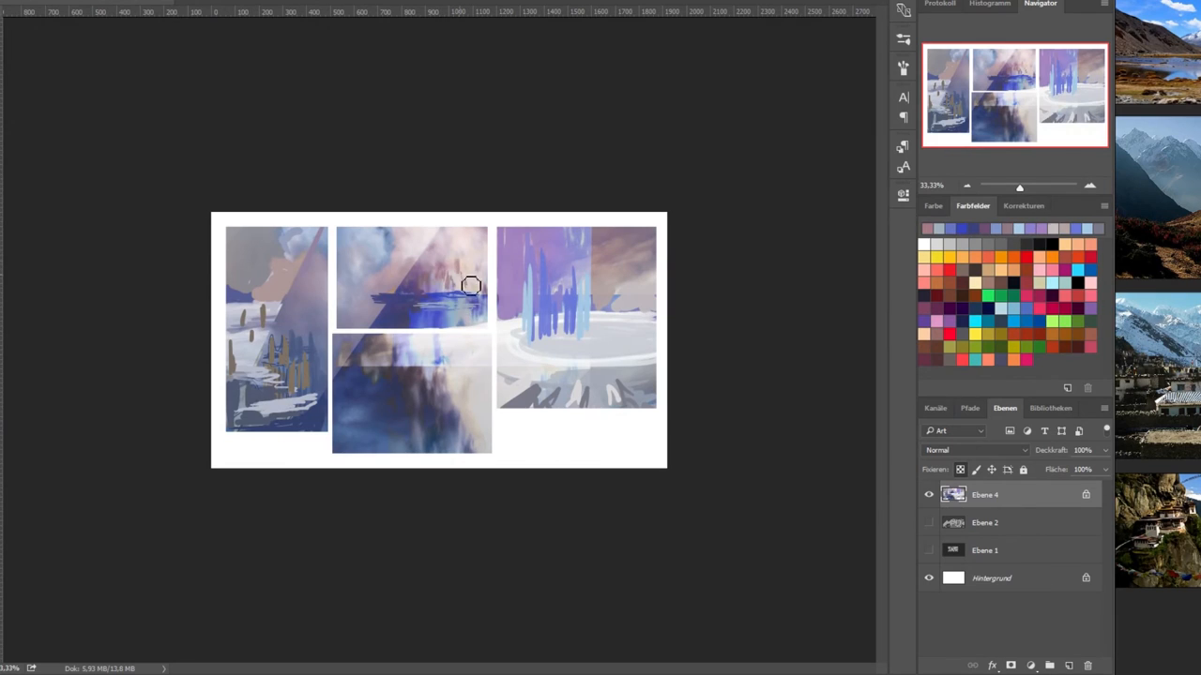
click(469, 285)
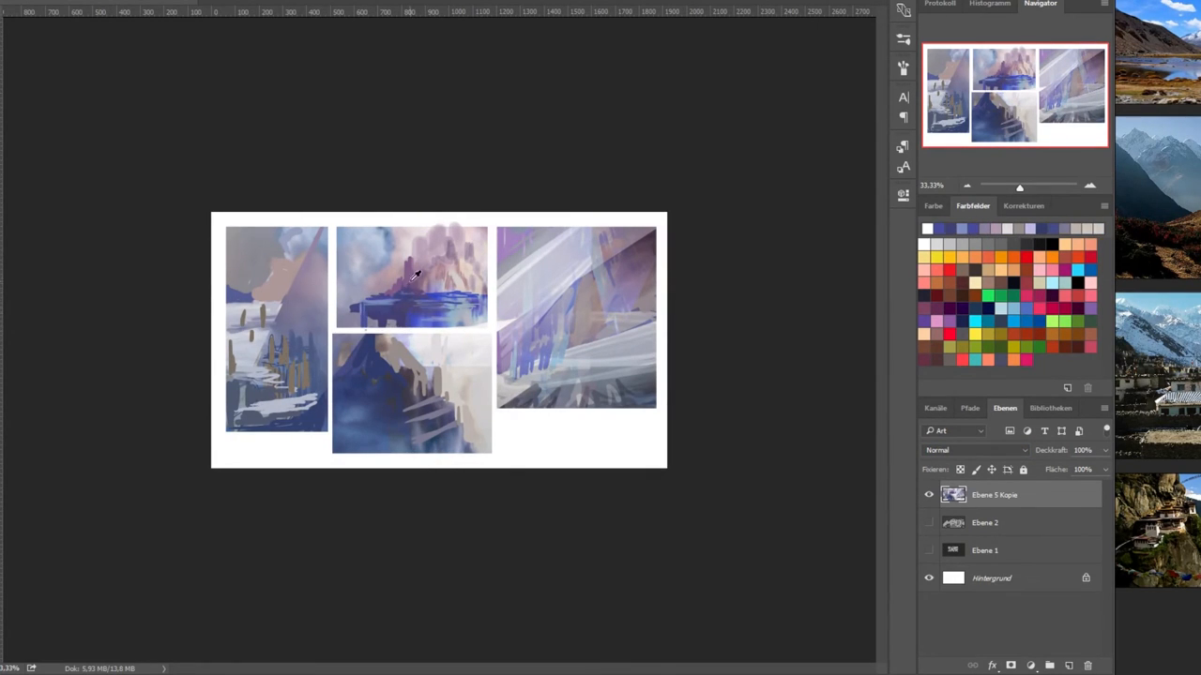
click(933, 205)
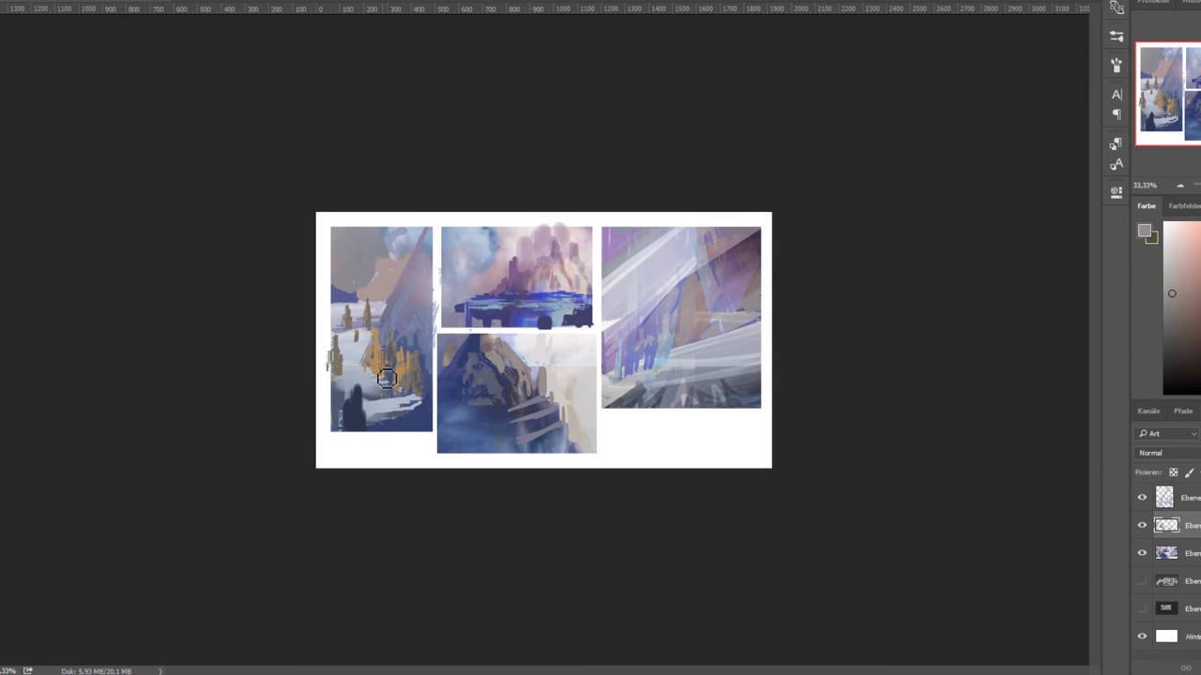
- Recolor the landscape study toward yellow-green with stronger saturation and darker lightness via Hue/Saturation
click(560, 413)
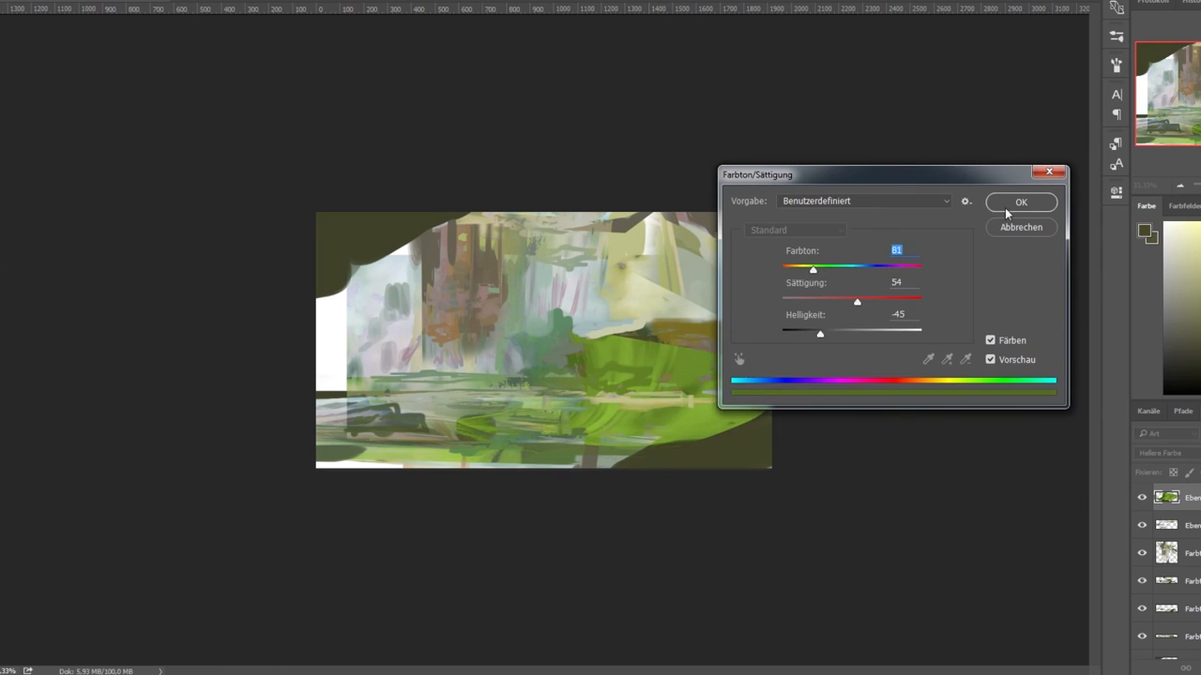
- Confirm the hue change, then warm the Greens and Yellows toward ochre in a Selective Color adjustment
click(1021, 203)
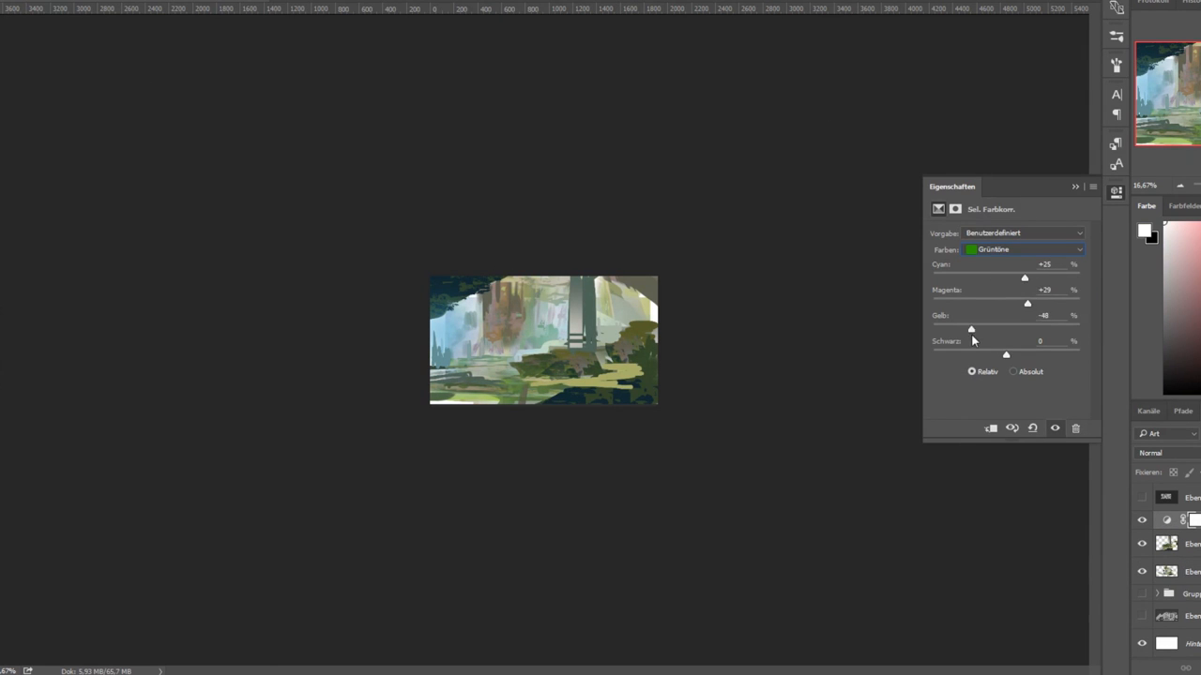
click(1023, 249)
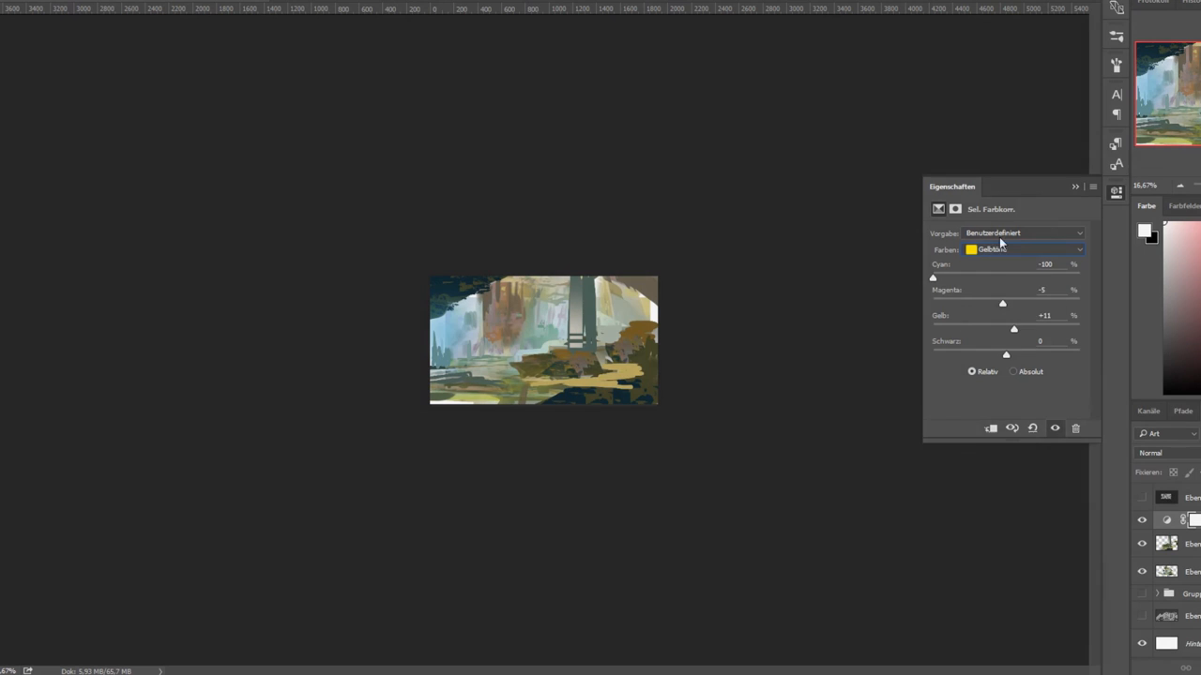